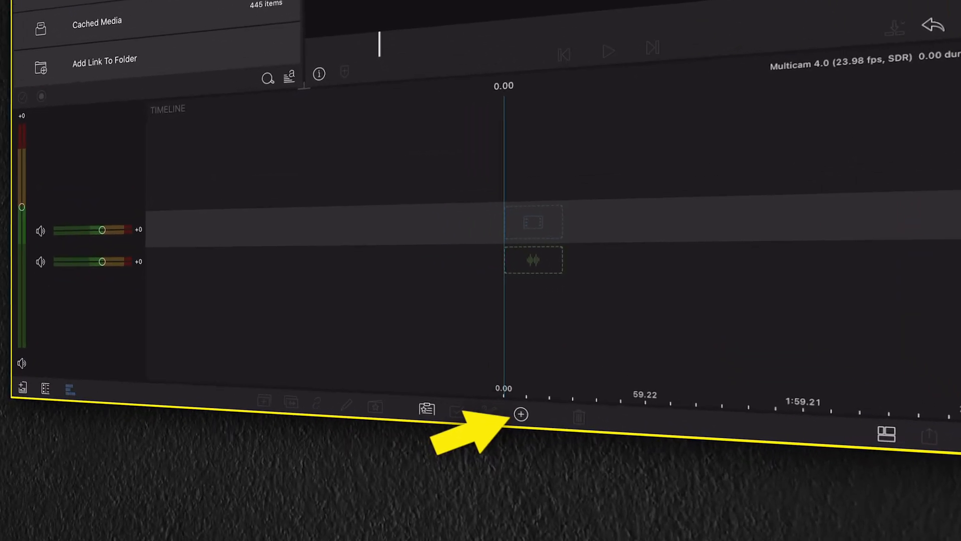
# Add an empty Multicam 1 container clip at the start of the timeline
pyautogui.click(520, 415)
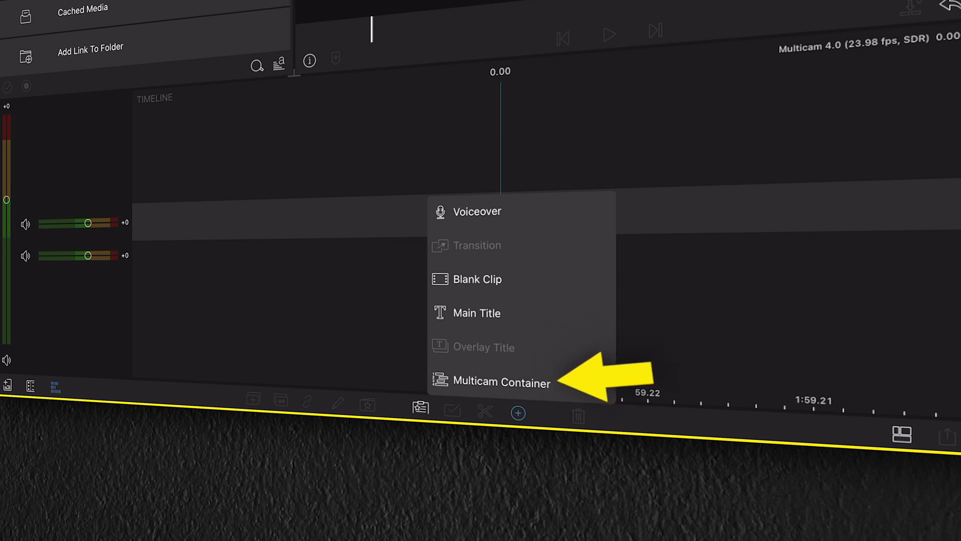
pyautogui.click(500, 382)
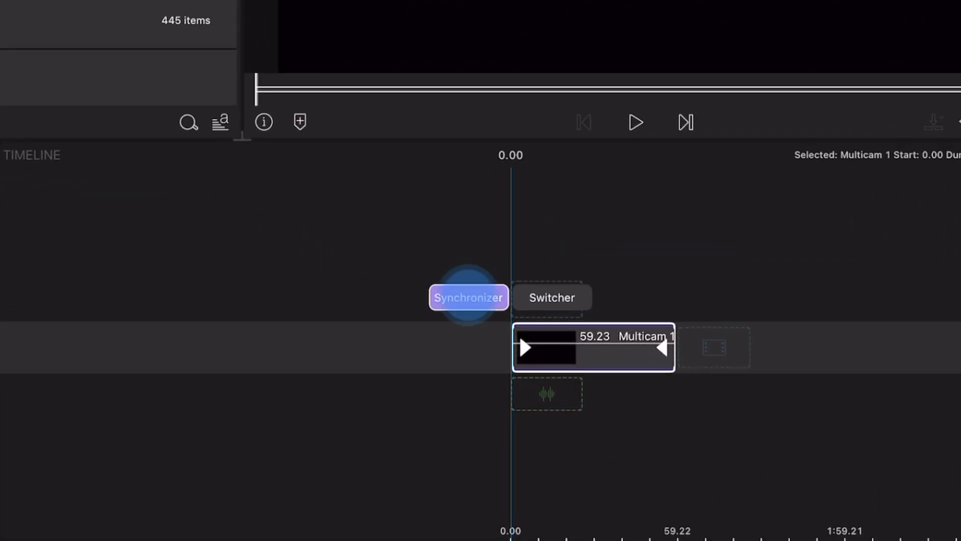
pyautogui.click(469, 297)
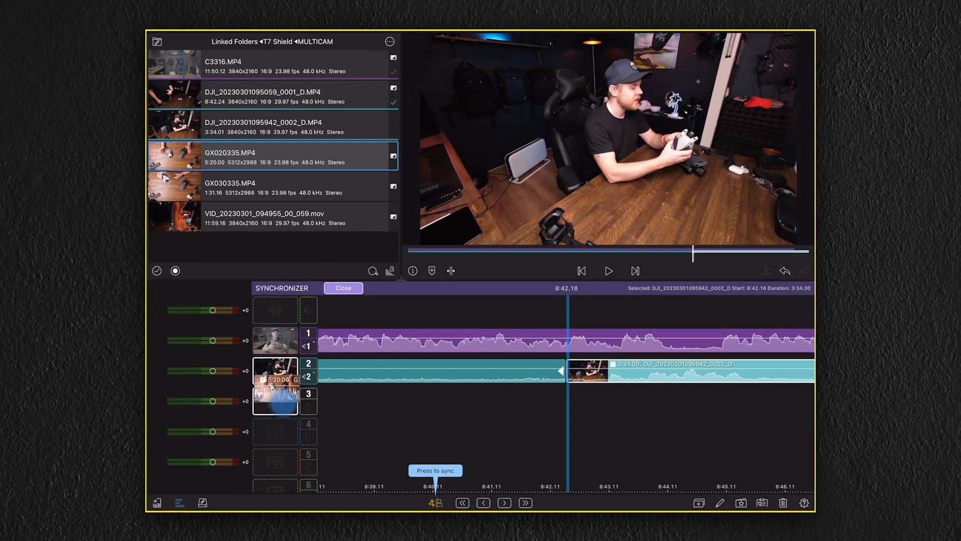
pyautogui.click(270, 186)
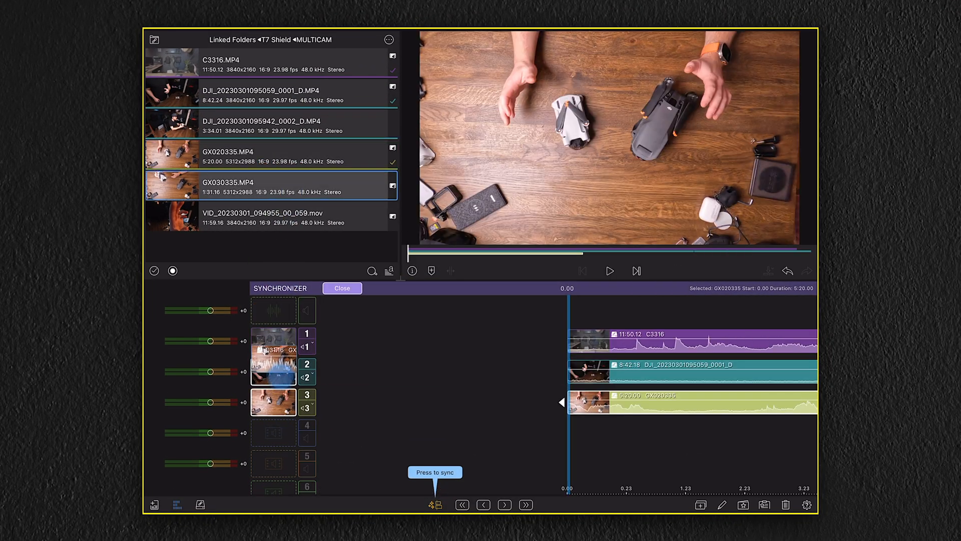
pyautogui.click(435, 505)
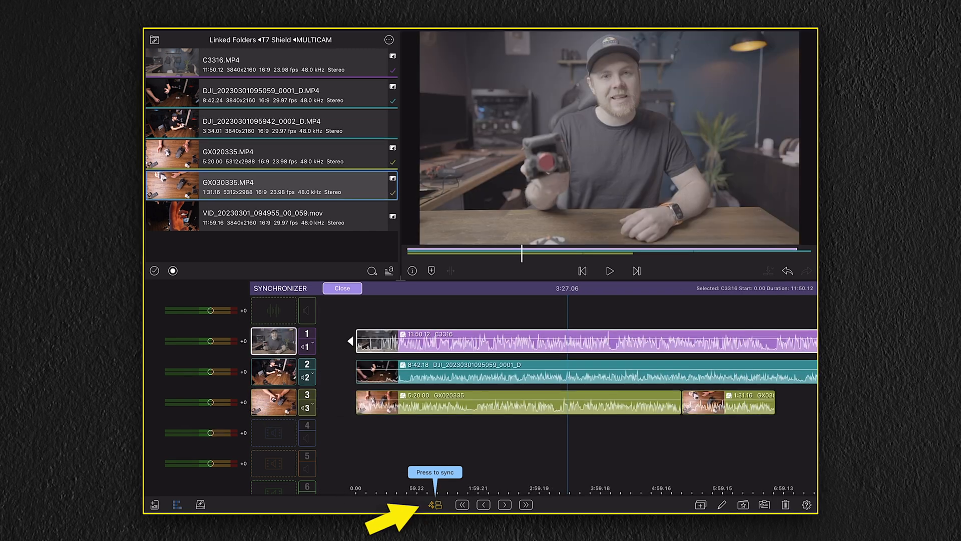
pyautogui.click(434, 505)
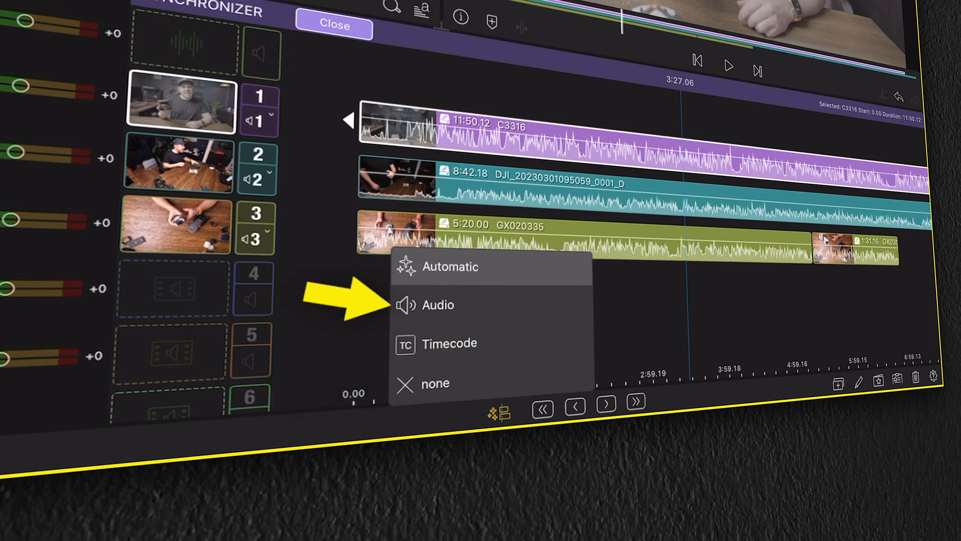
# Sync the three camera layers by audio and trim them to 19.12, 8.14 and 12.05 sections
pyautogui.click(438, 305)
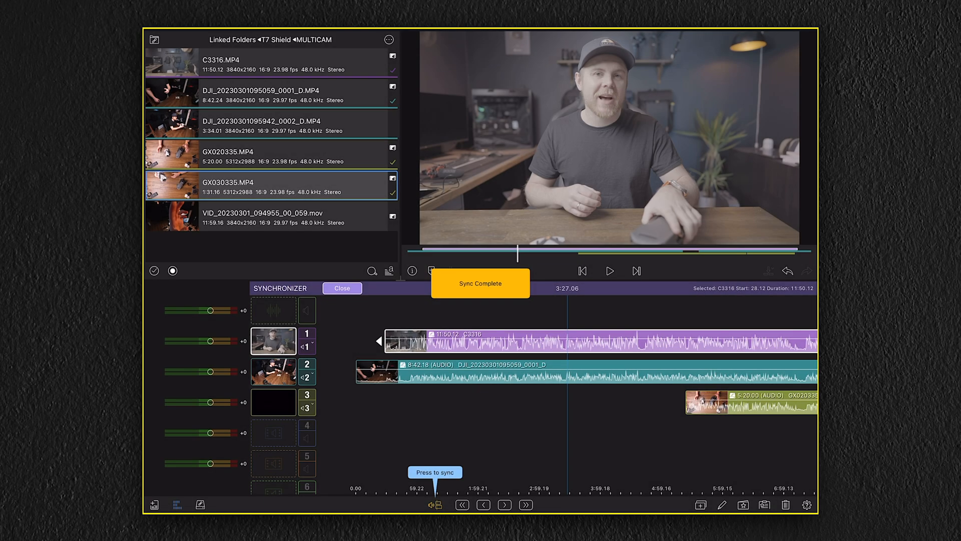
pyautogui.click(609, 270)
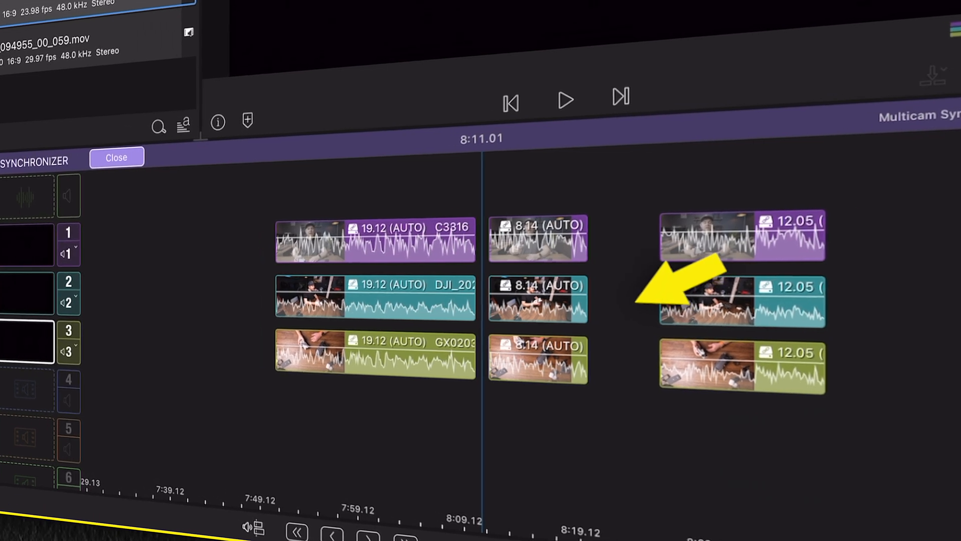
# Play the multicam back, then close the gaps between sections so it runs 40.06
pyautogui.click(116, 157)
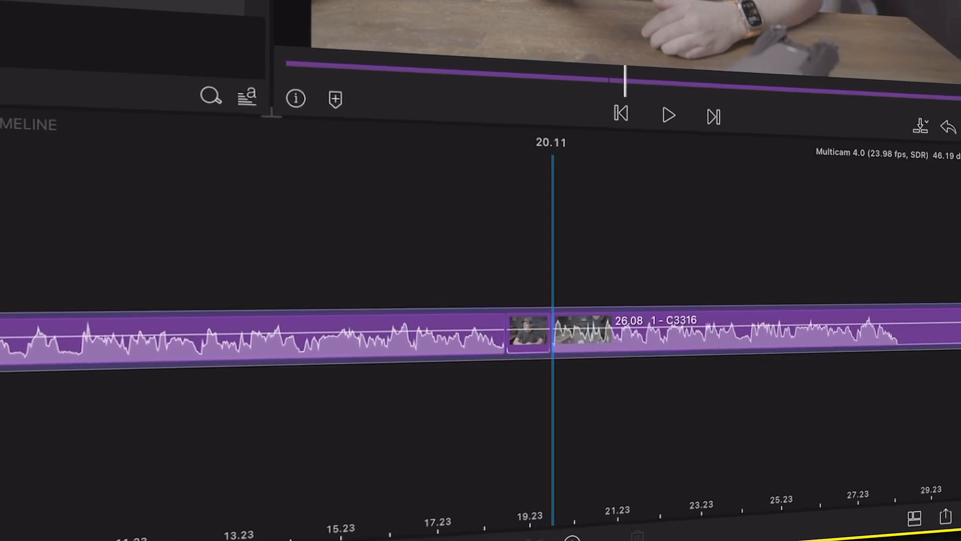
pyautogui.click(530, 334)
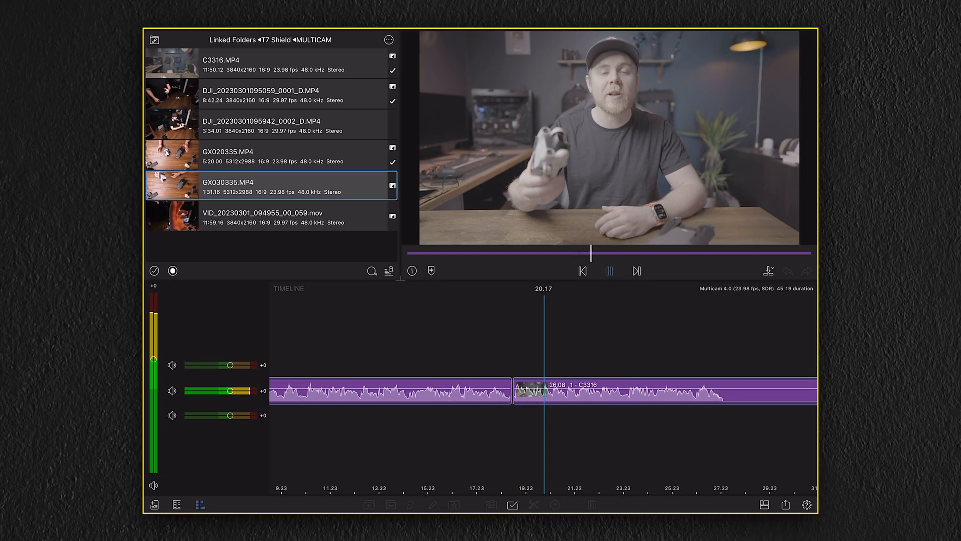
pyautogui.click(610, 271)
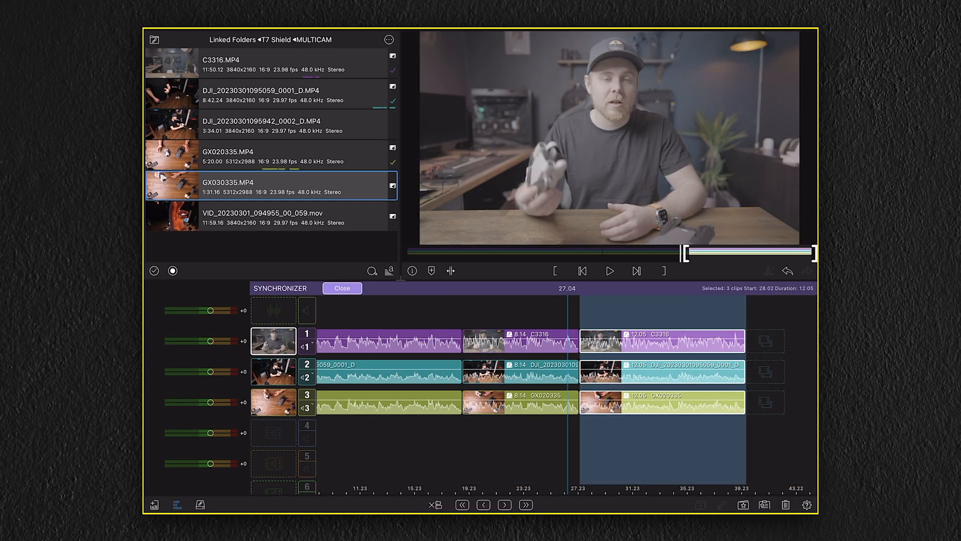
pyautogui.click(342, 289)
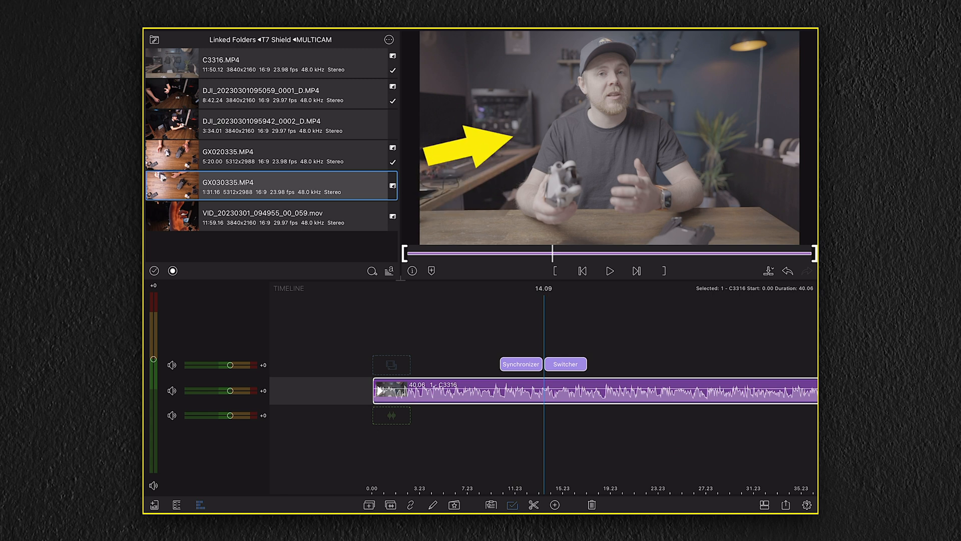
# Copy the first C3316 clip's color grade onto the other C3316 sections on layer 1
pyautogui.click(521, 364)
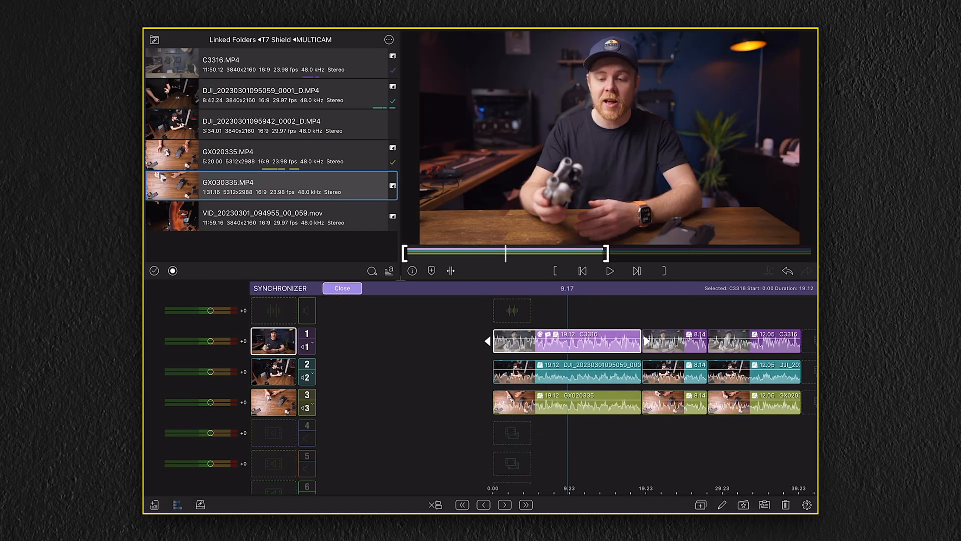
pyautogui.click(763, 504)
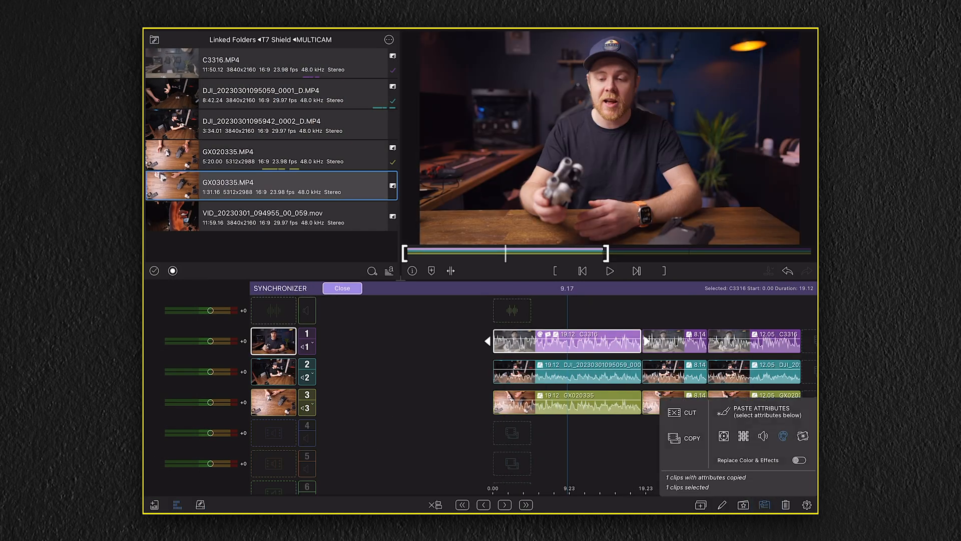
pyautogui.click(723, 437)
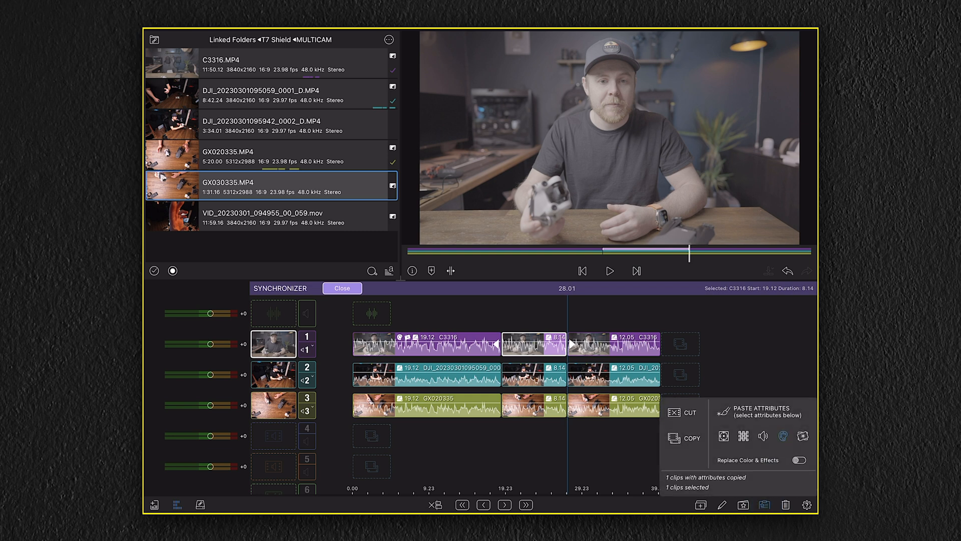
pyautogui.click(613, 343)
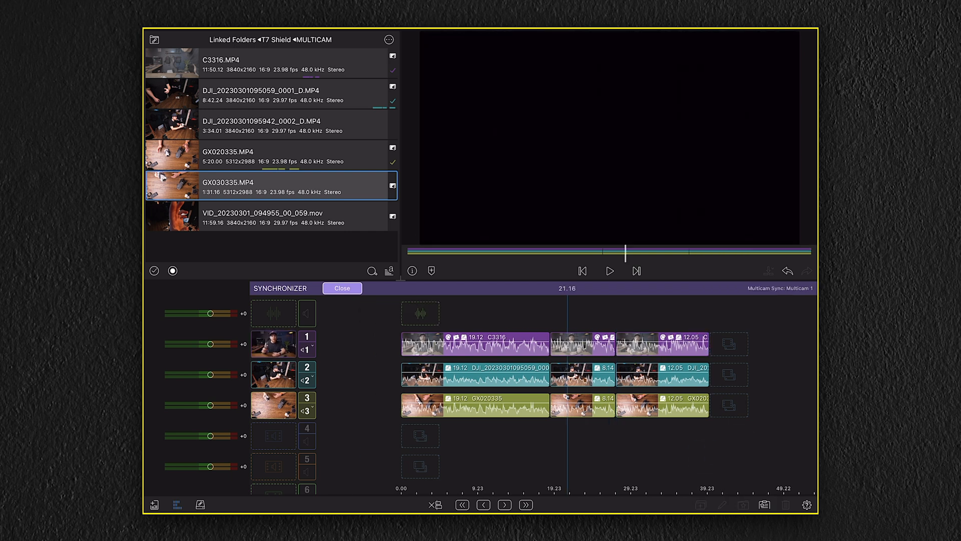
pyautogui.click(342, 289)
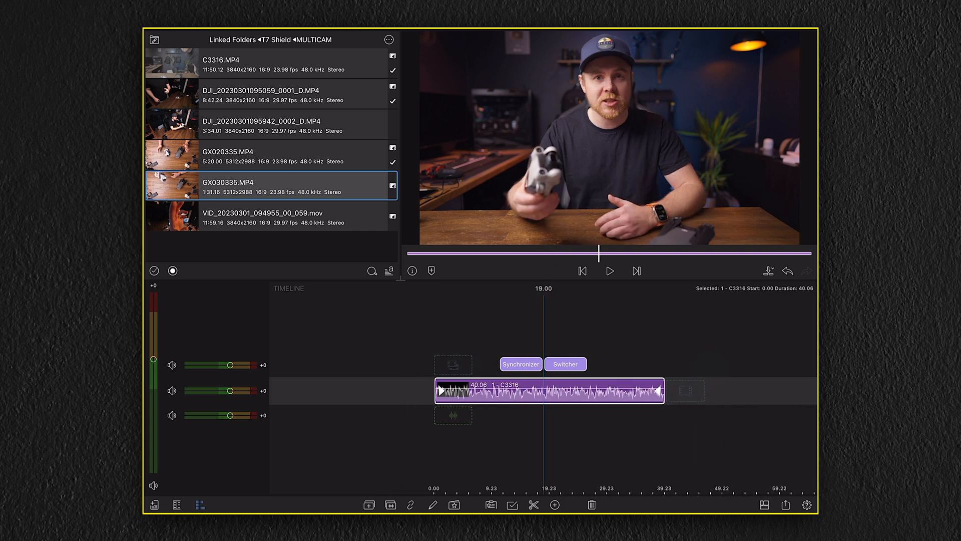
# In the Switcher, play from the start and cut the opening to camera 3
pyautogui.click(565, 363)
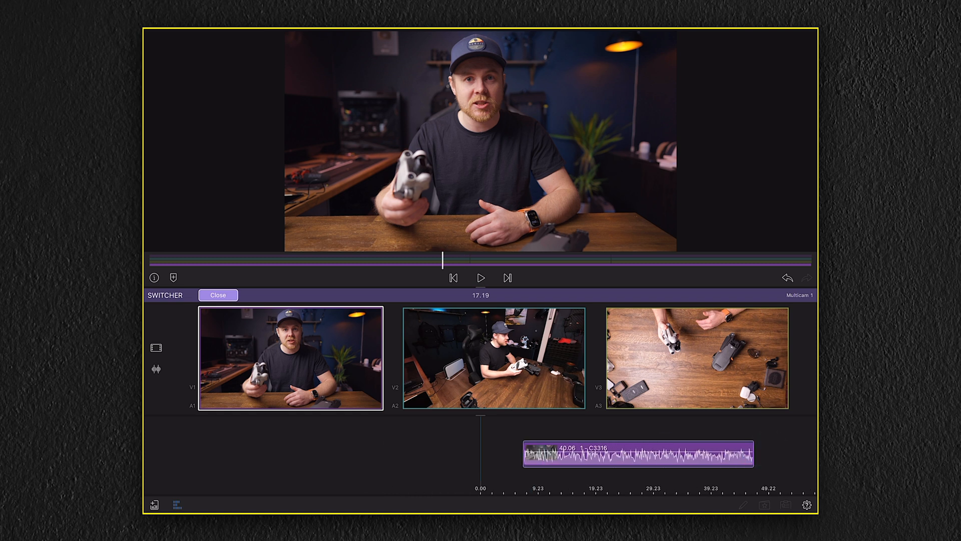
pyautogui.click(454, 278)
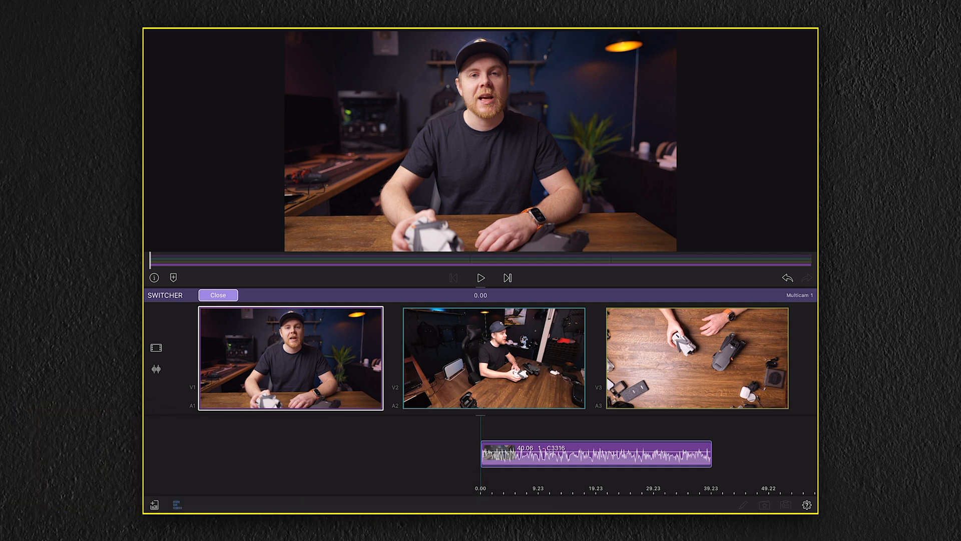
pyautogui.click(481, 278)
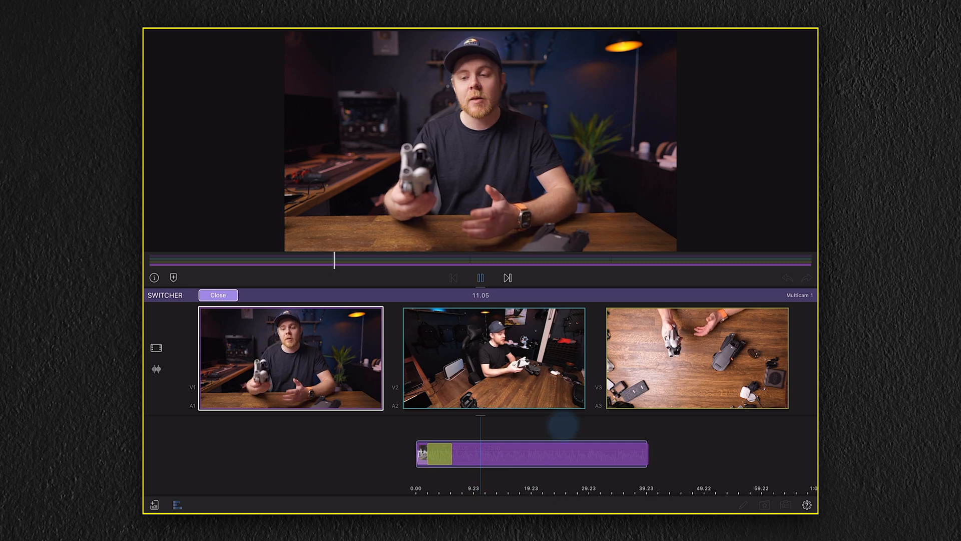
pyautogui.click(480, 278)
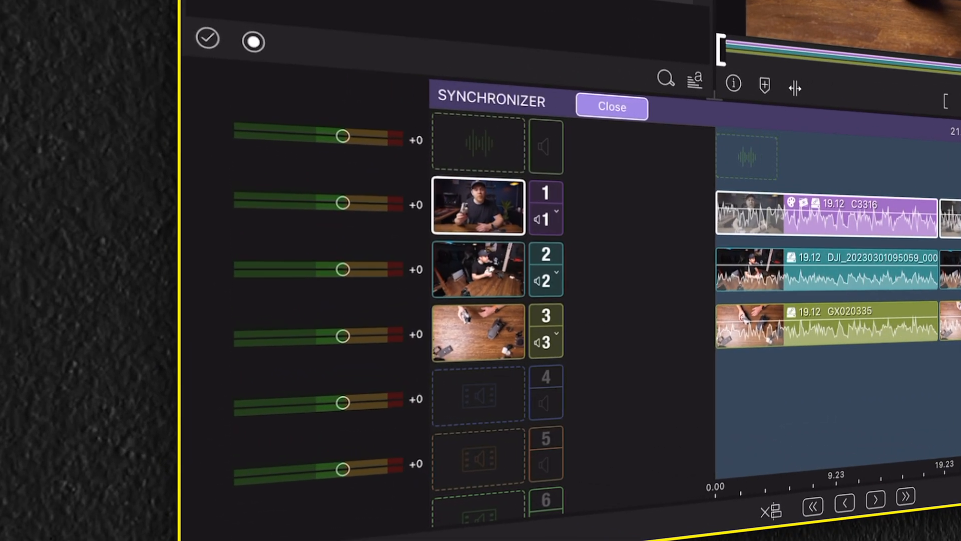
# Set cameras 2 and 3 to use layer 1's audio, then return to the Switcher
pyautogui.click(546, 281)
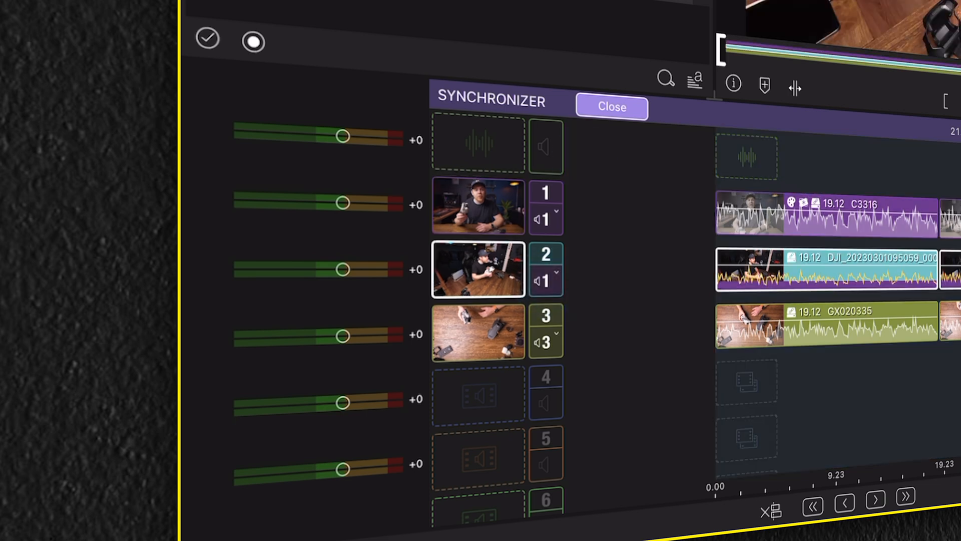
pyautogui.click(546, 342)
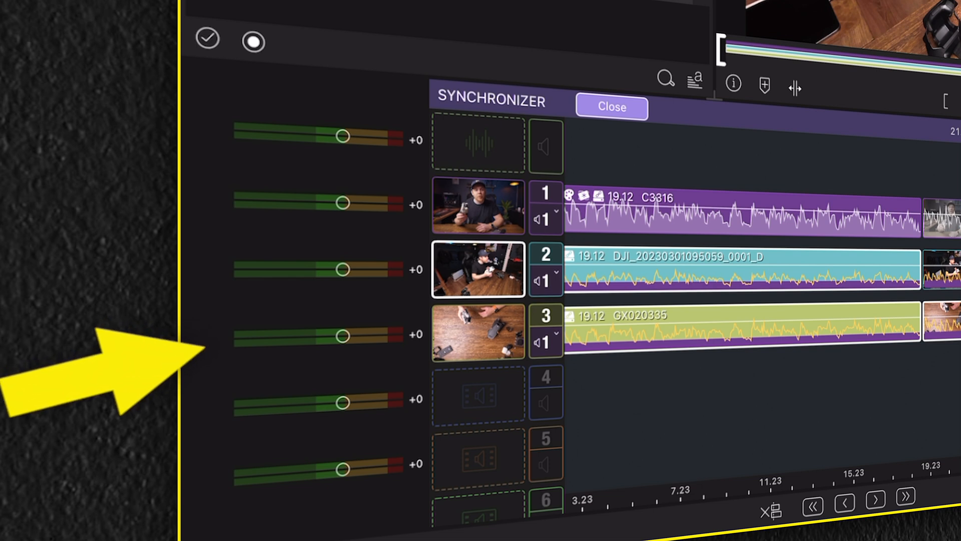
pyautogui.click(611, 107)
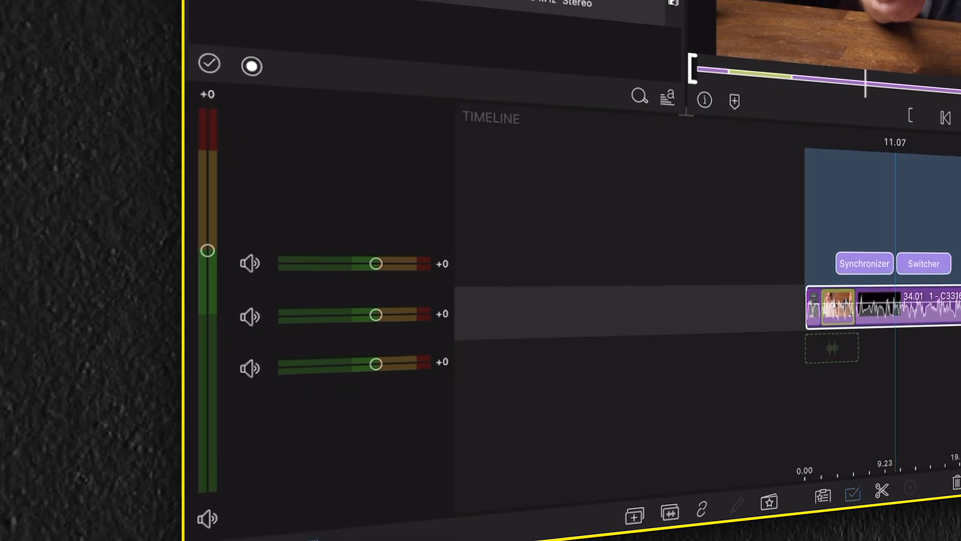
pyautogui.click(923, 263)
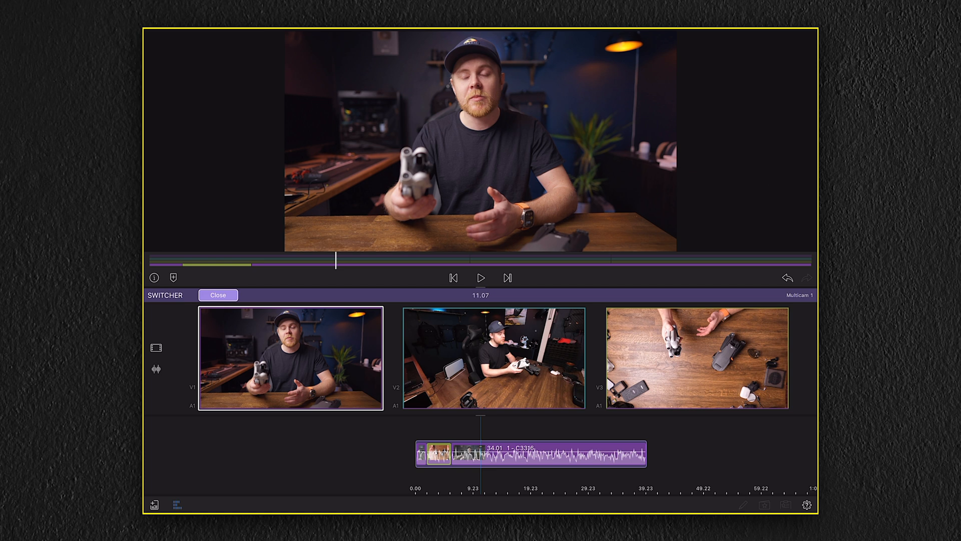
# Switch camera angles during playback to cut the clip into ten pieces, then play the timeline
pyautogui.click(481, 278)
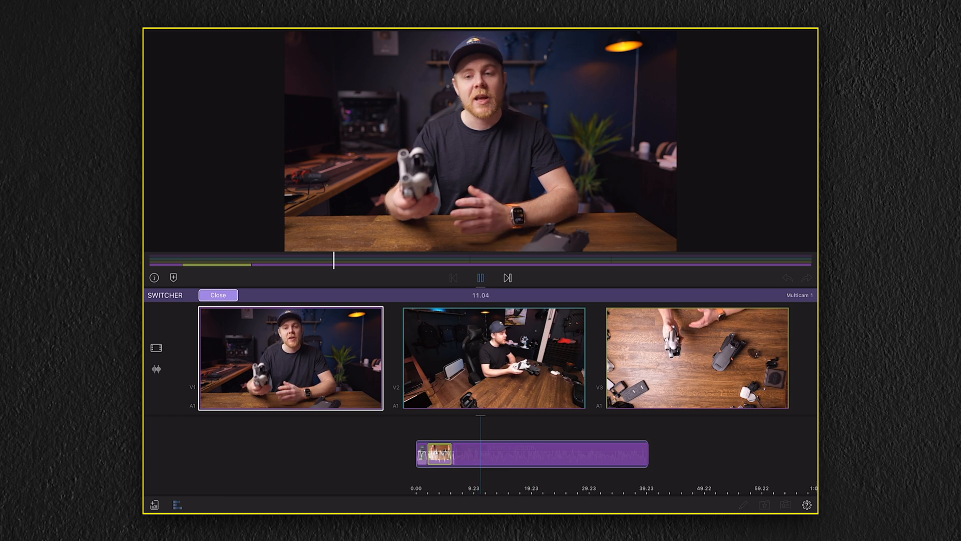
pyautogui.click(494, 358)
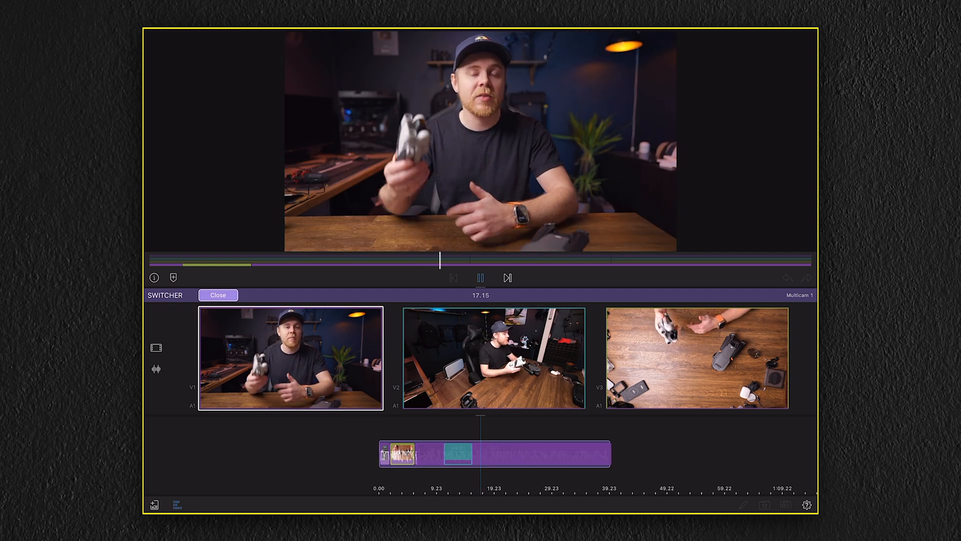
pyautogui.click(218, 295)
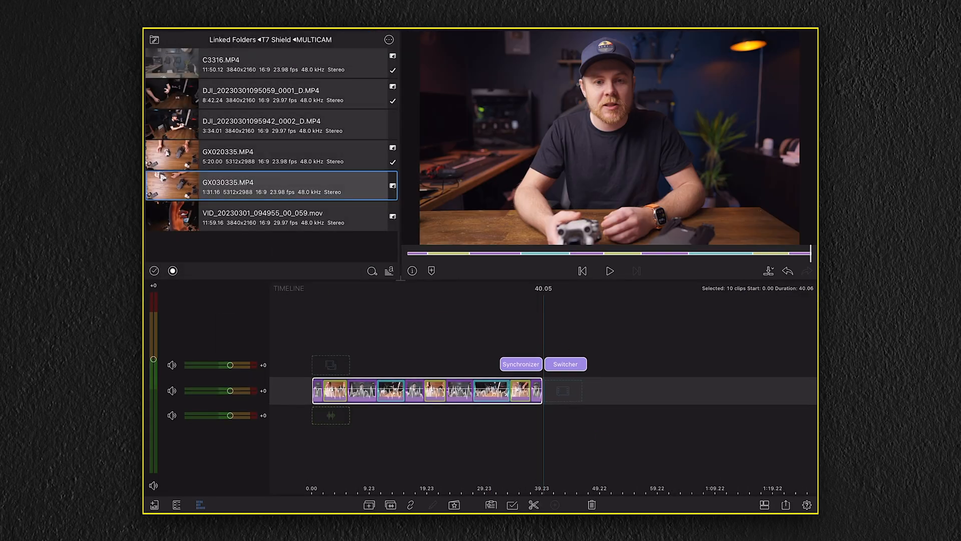
pyautogui.click(609, 270)
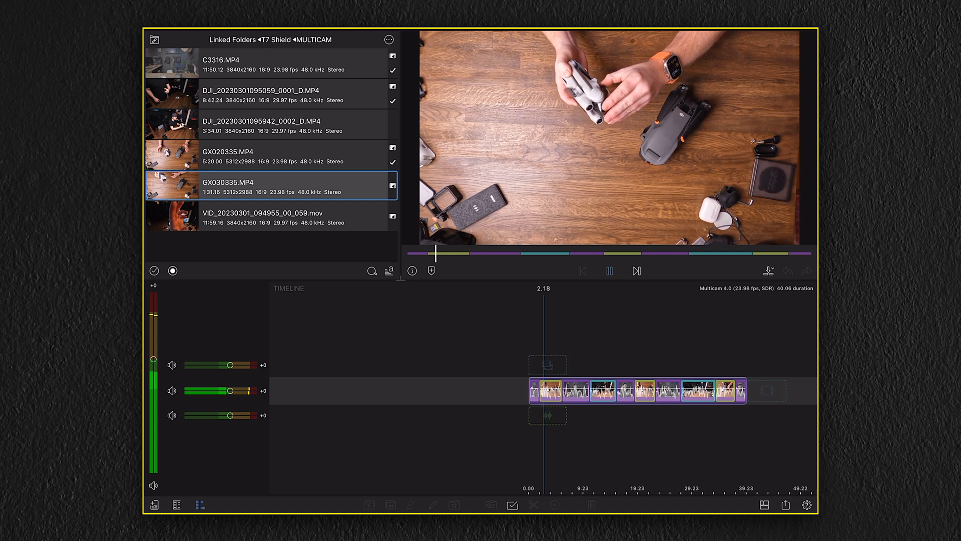